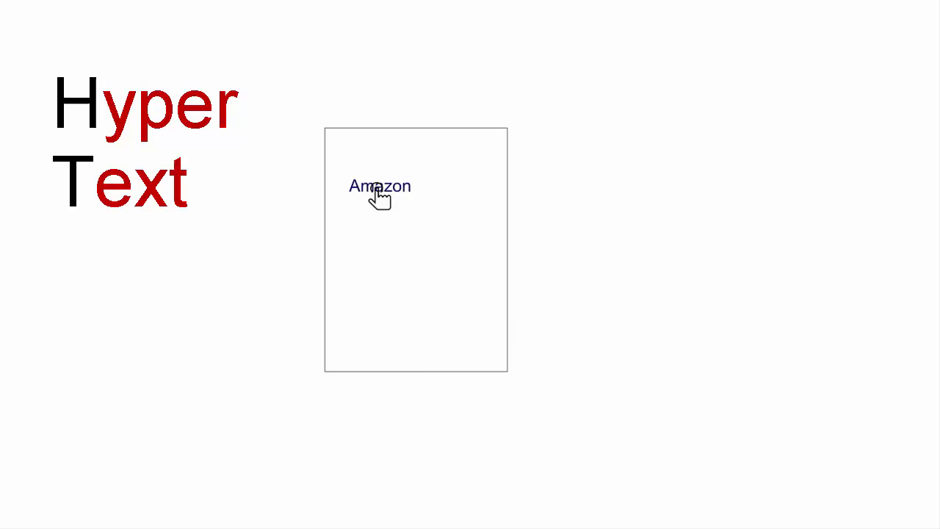
Step: Follow the Amazon link on the small page to show the Amazon home page beside the title
click(379, 186)
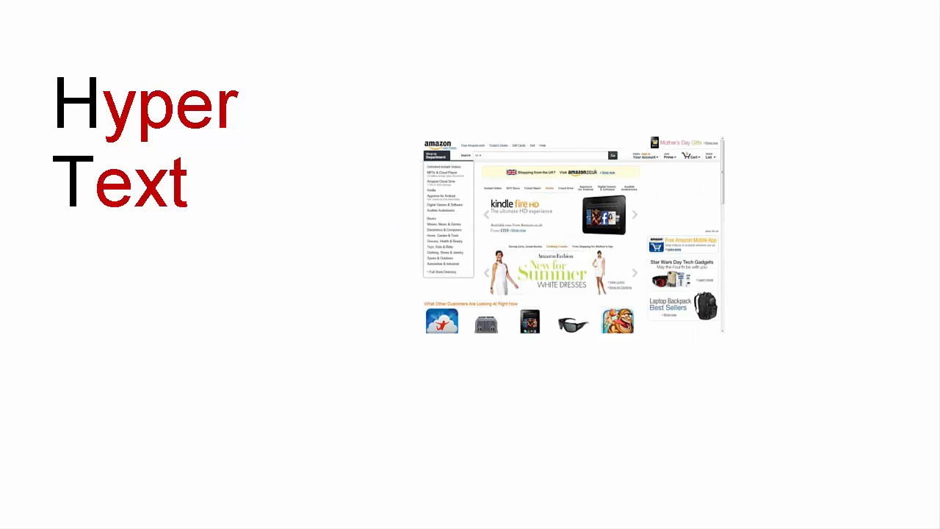